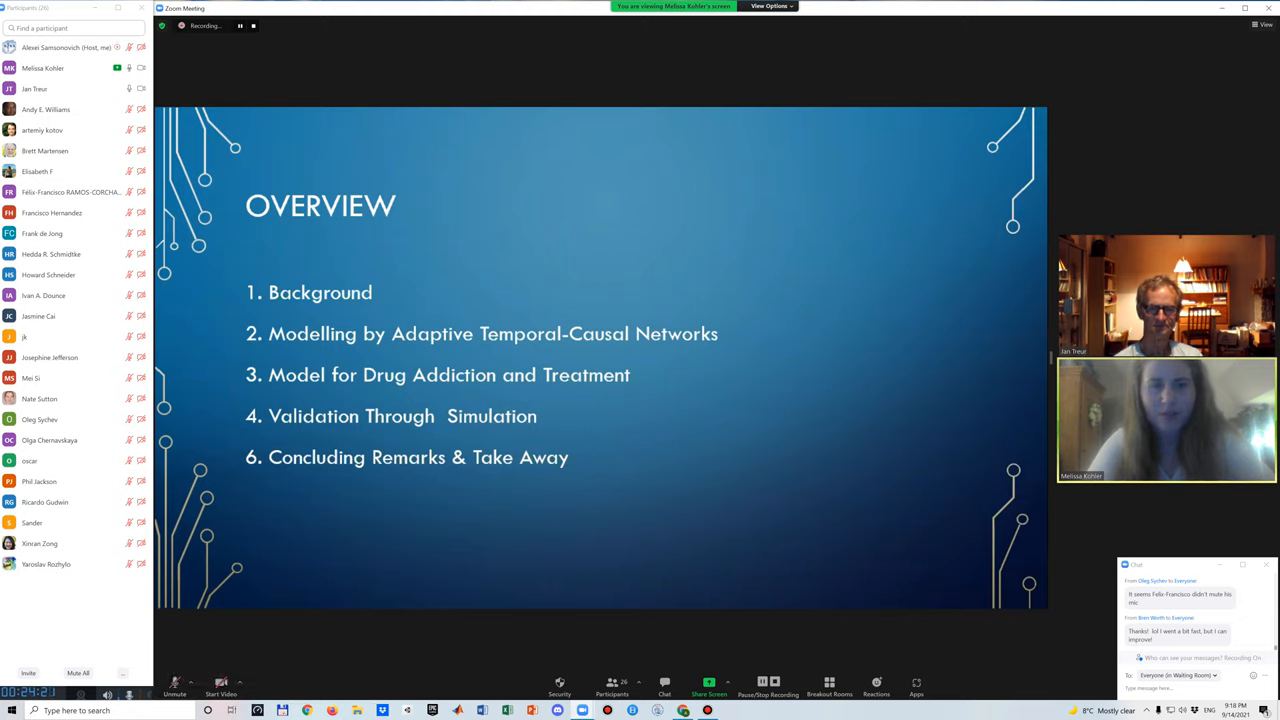
mouse_move(174, 685)
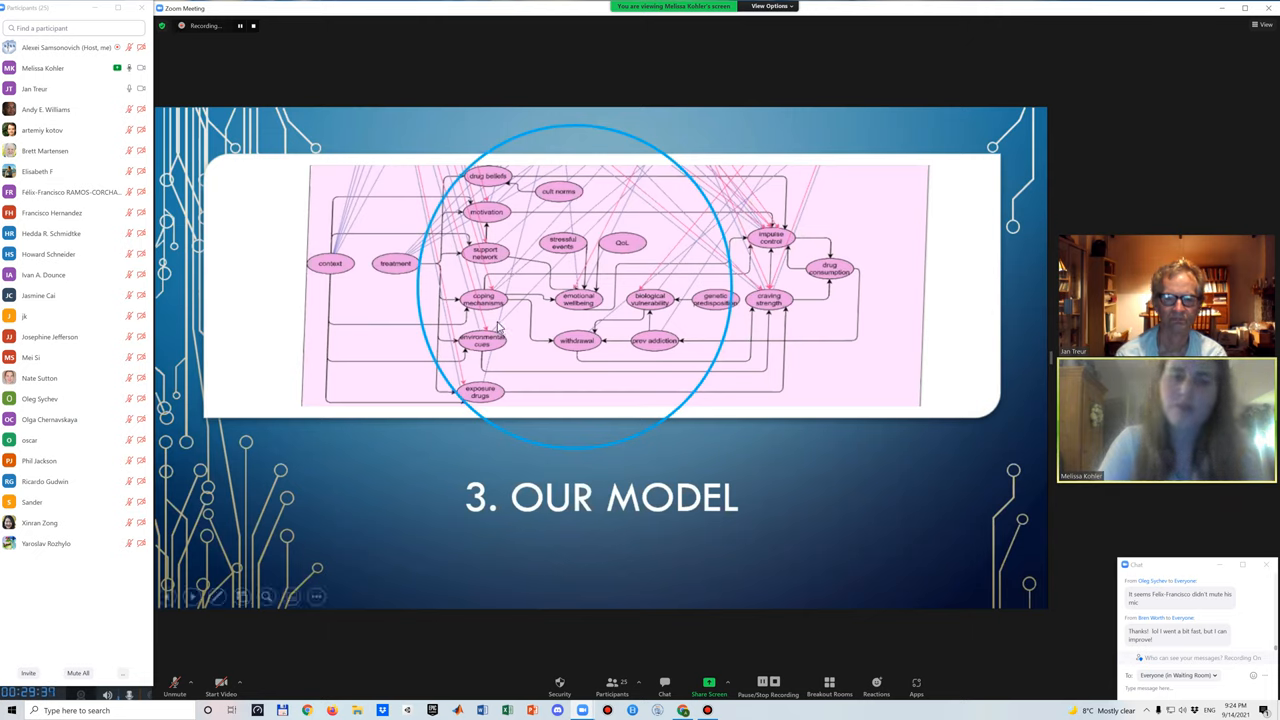
mouse_move(480, 337)
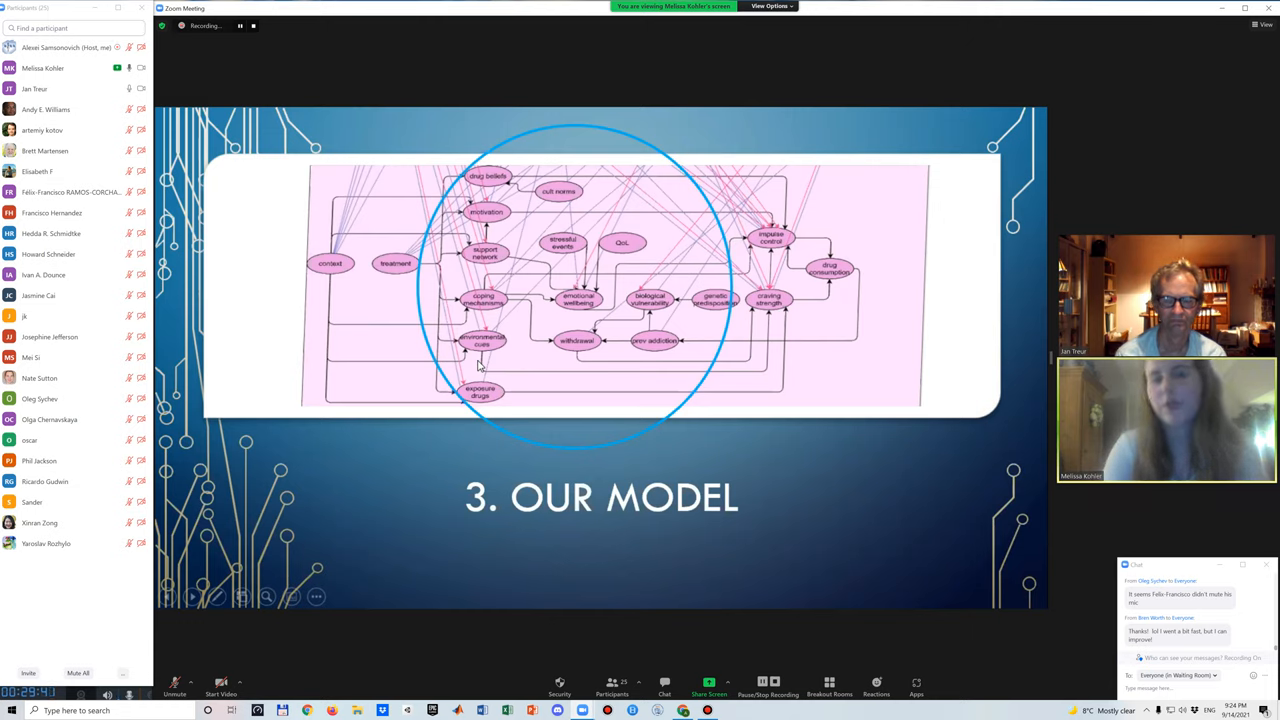
mouse_move(530, 300)
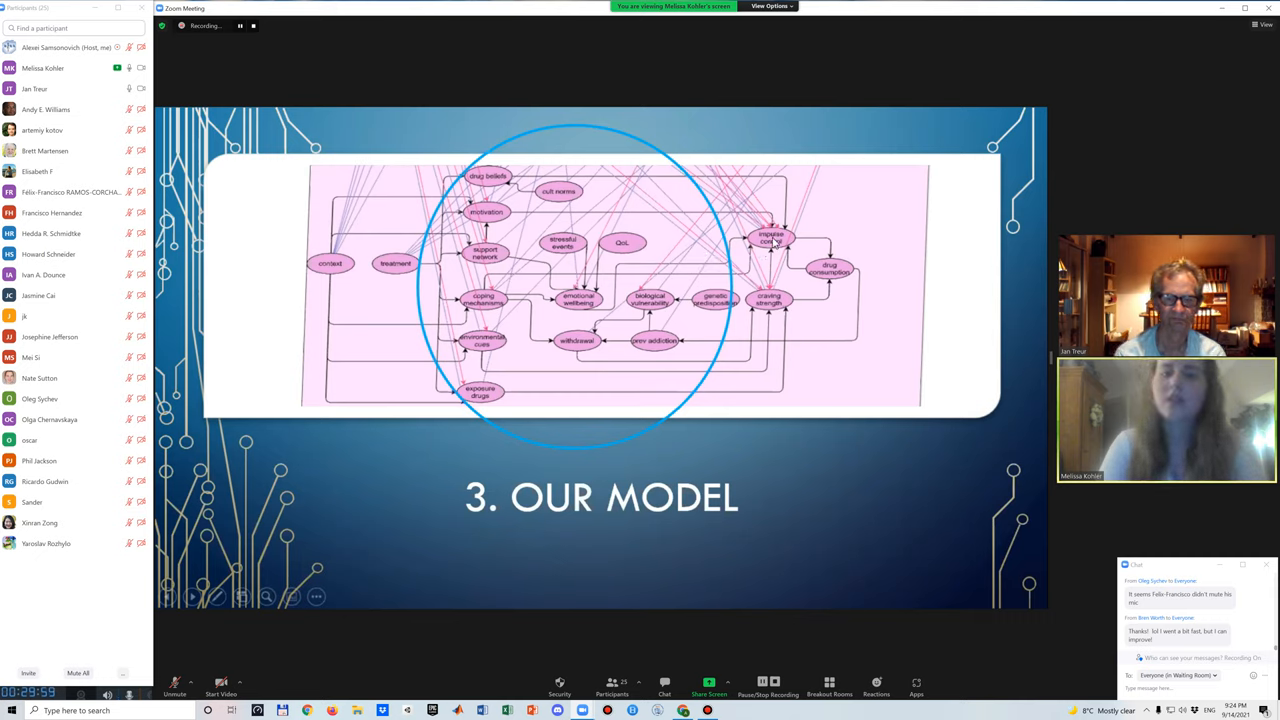
mouse_move(797, 245)
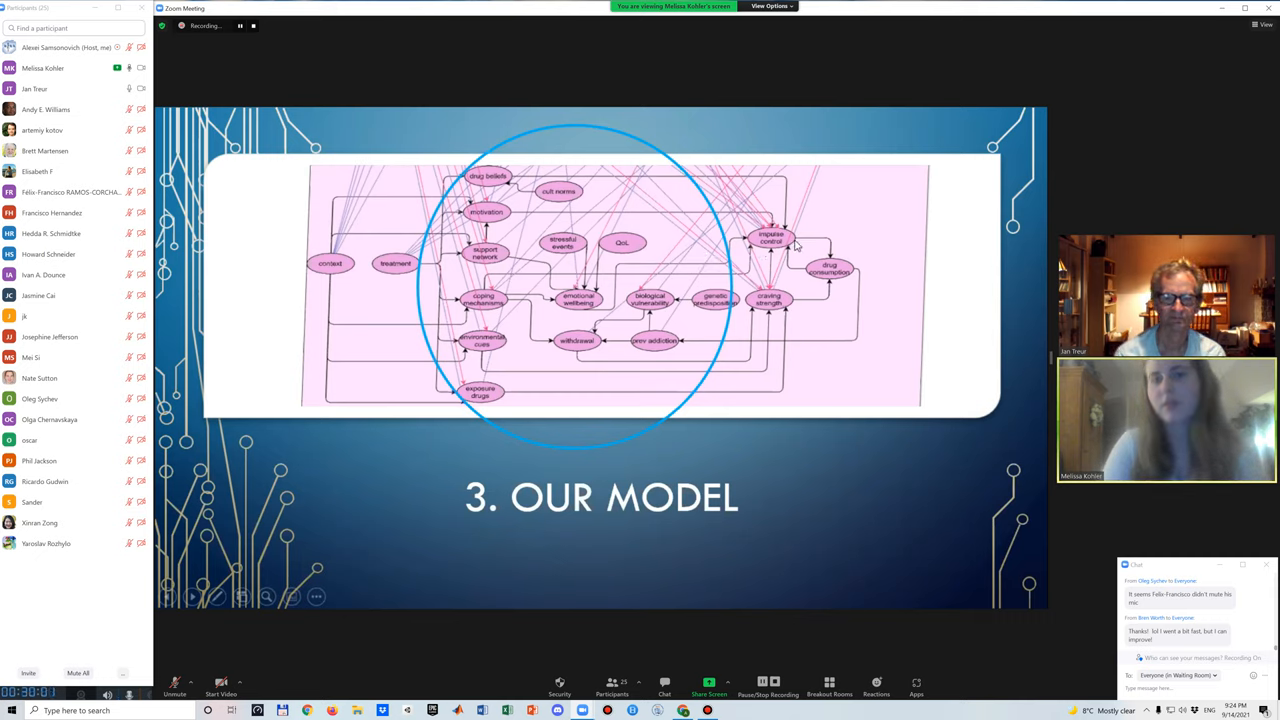
mouse_move(510, 240)
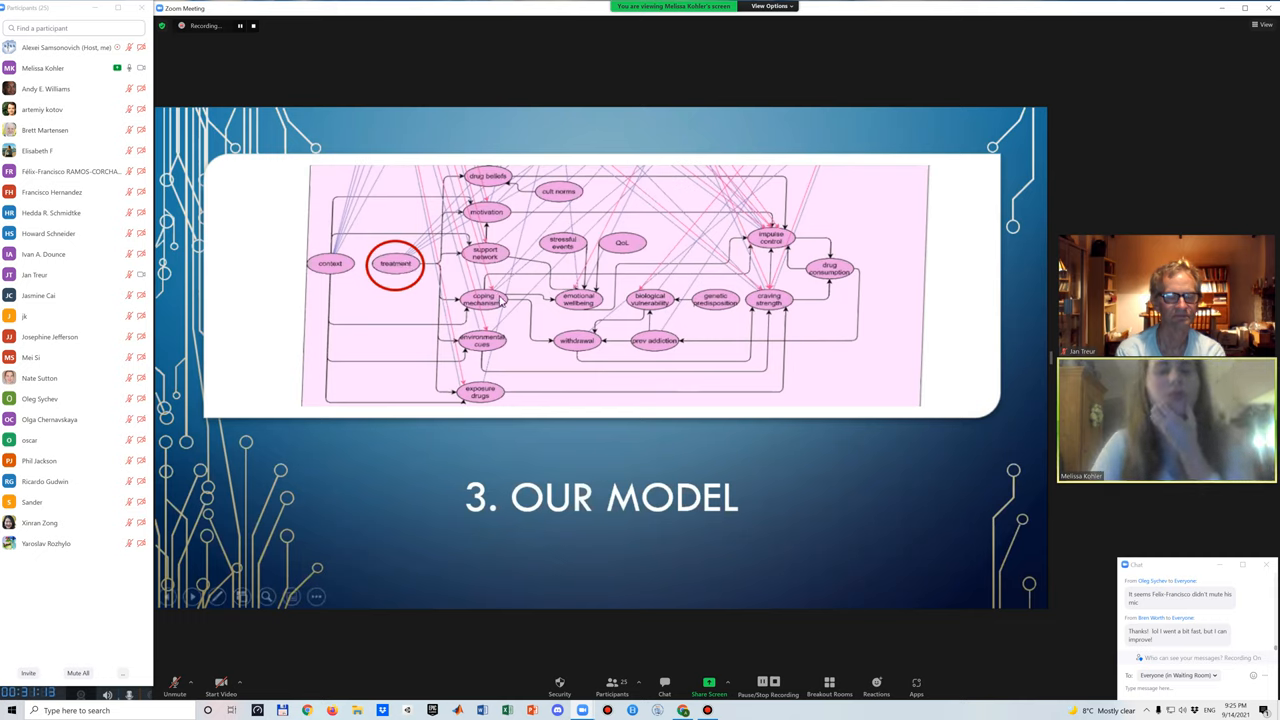
mouse_move(508, 175)
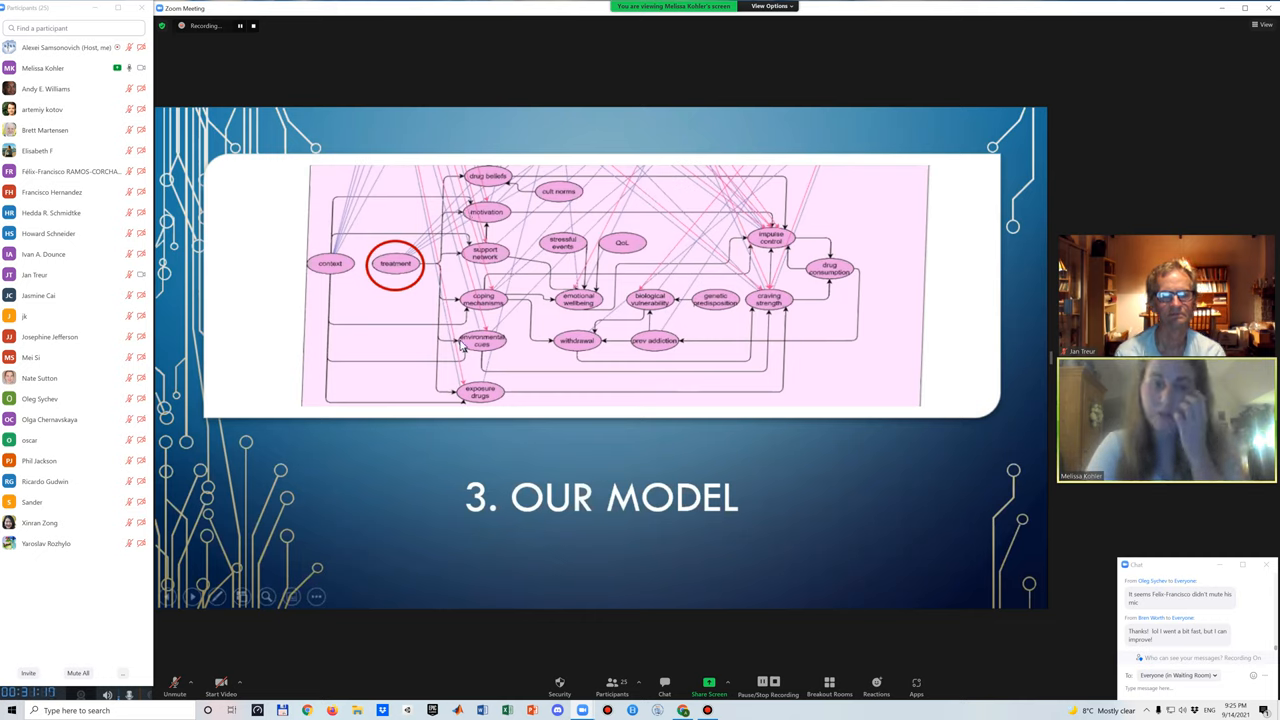
mouse_move(450, 350)
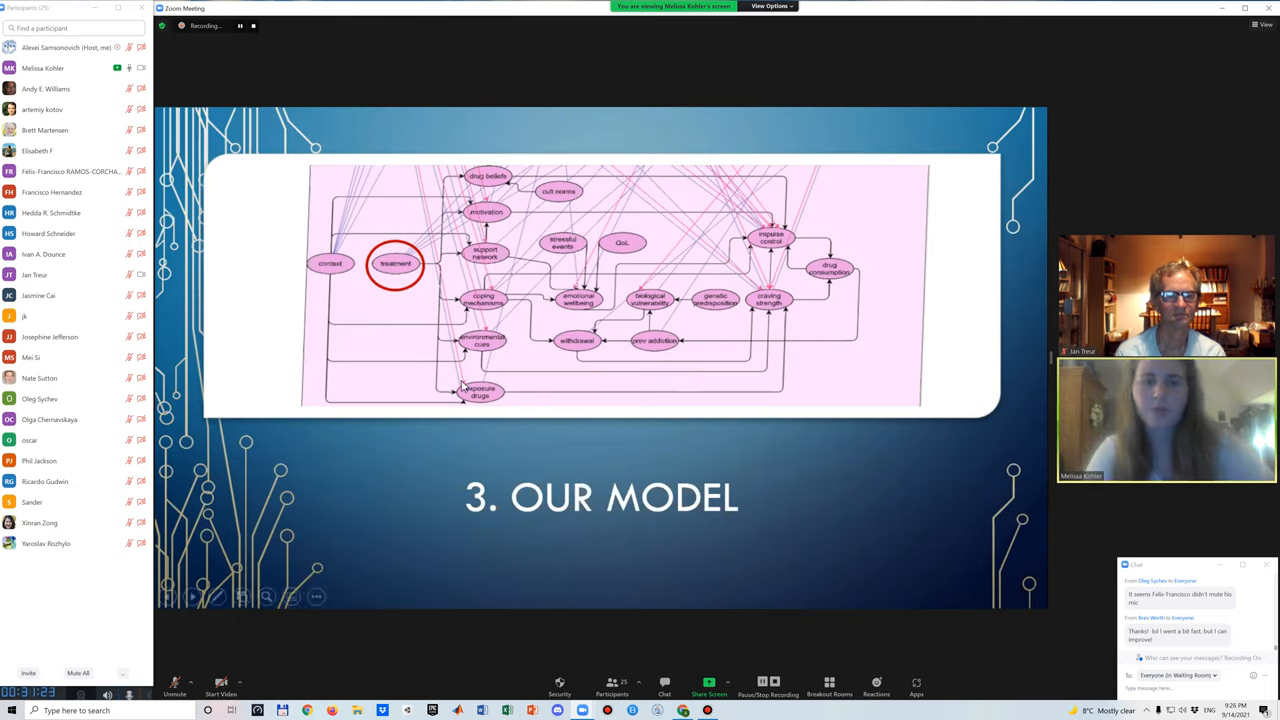
mouse_move(598, 408)
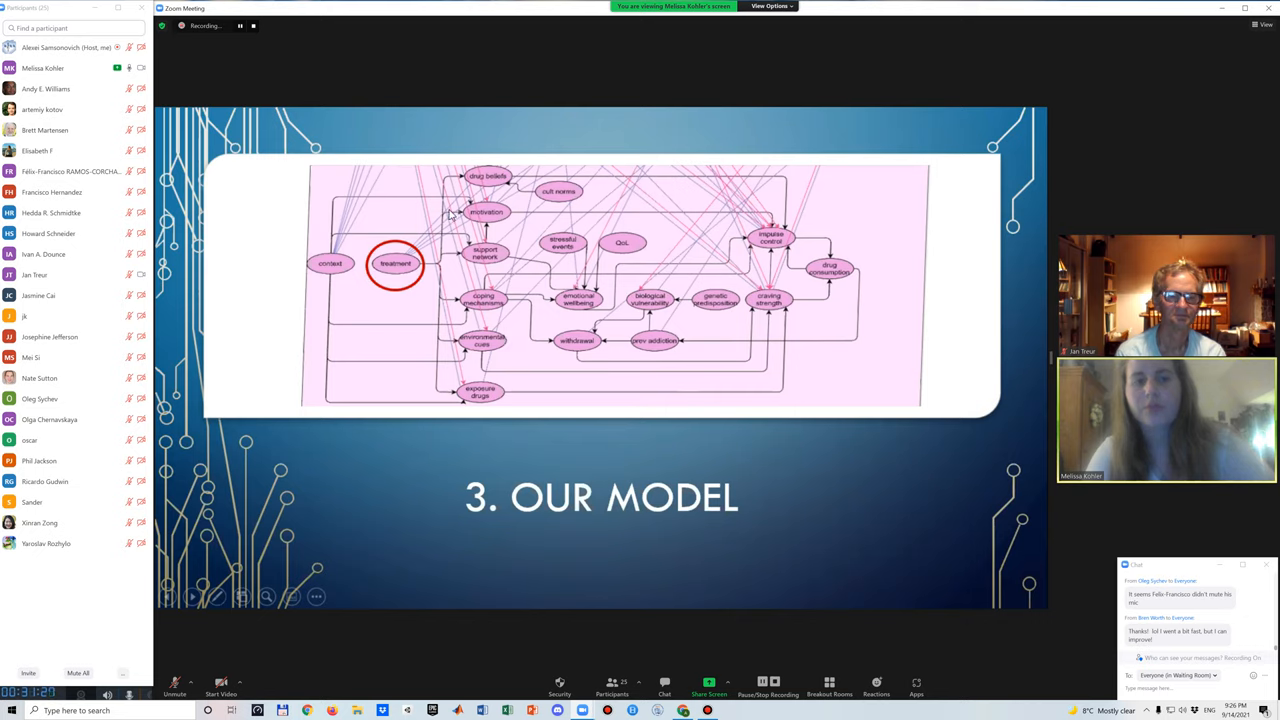
mouse_move(503, 236)
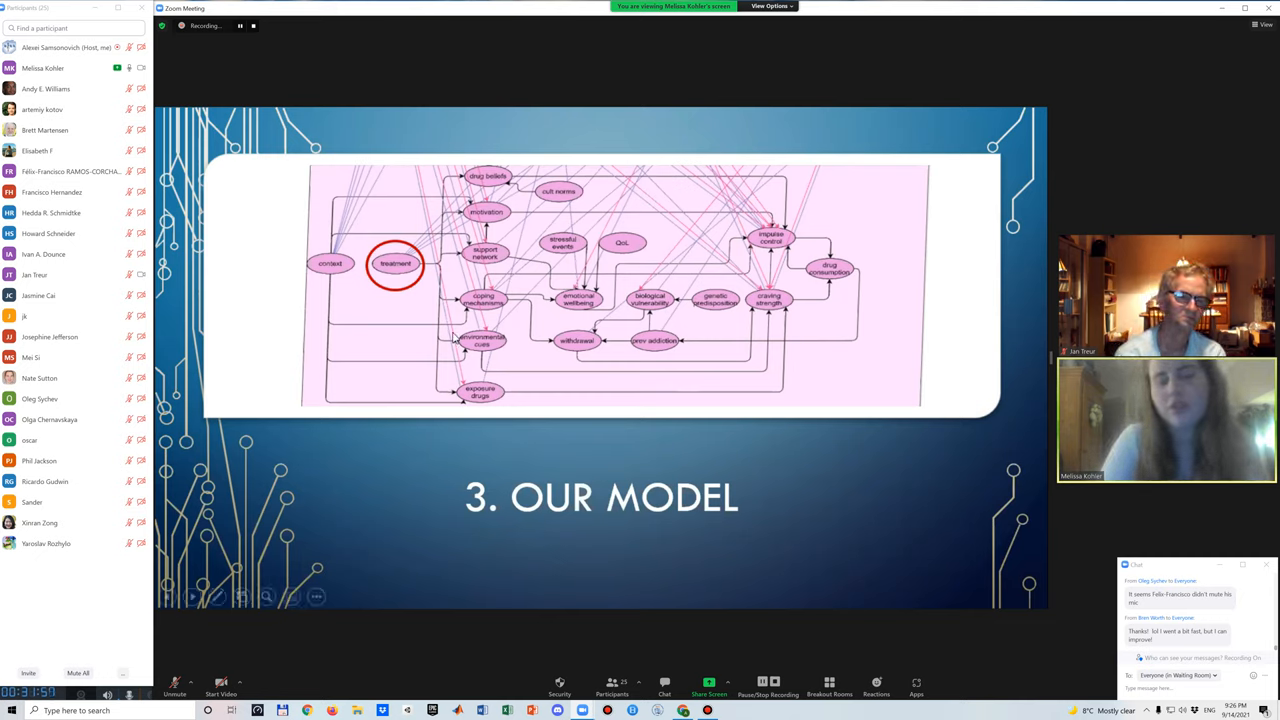
mouse_move(459, 375)
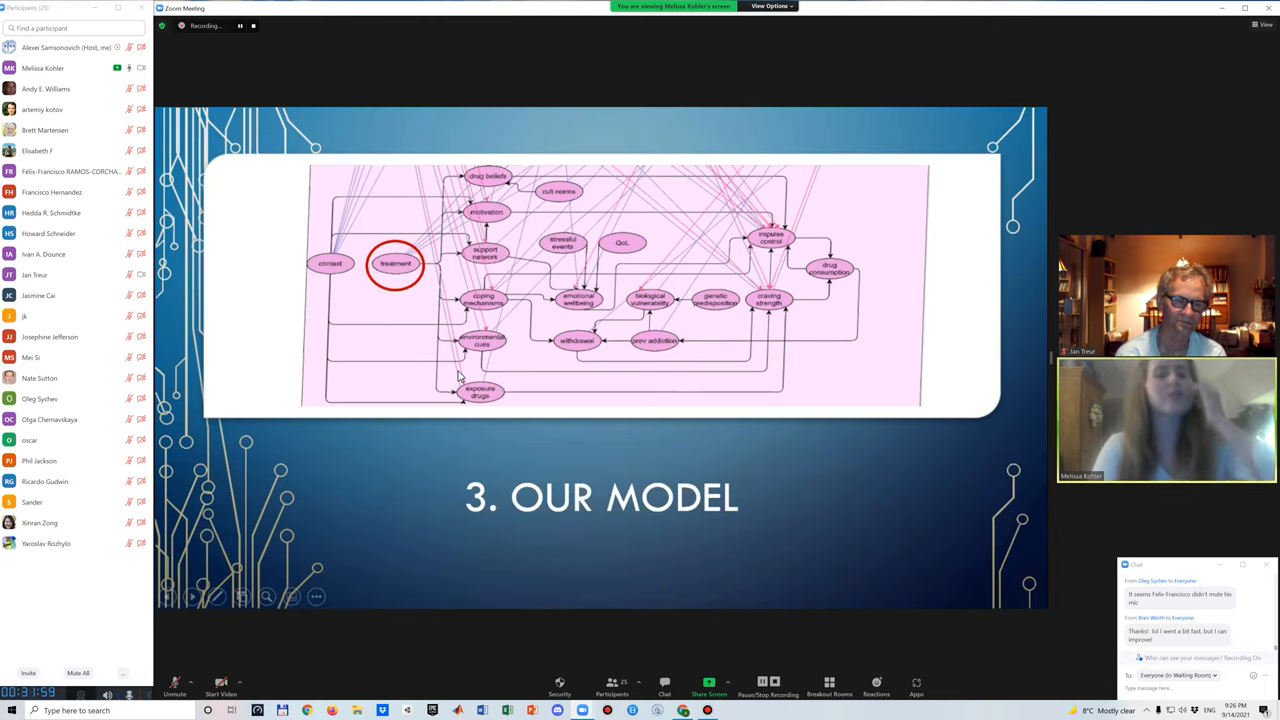
mouse_move(449, 200)
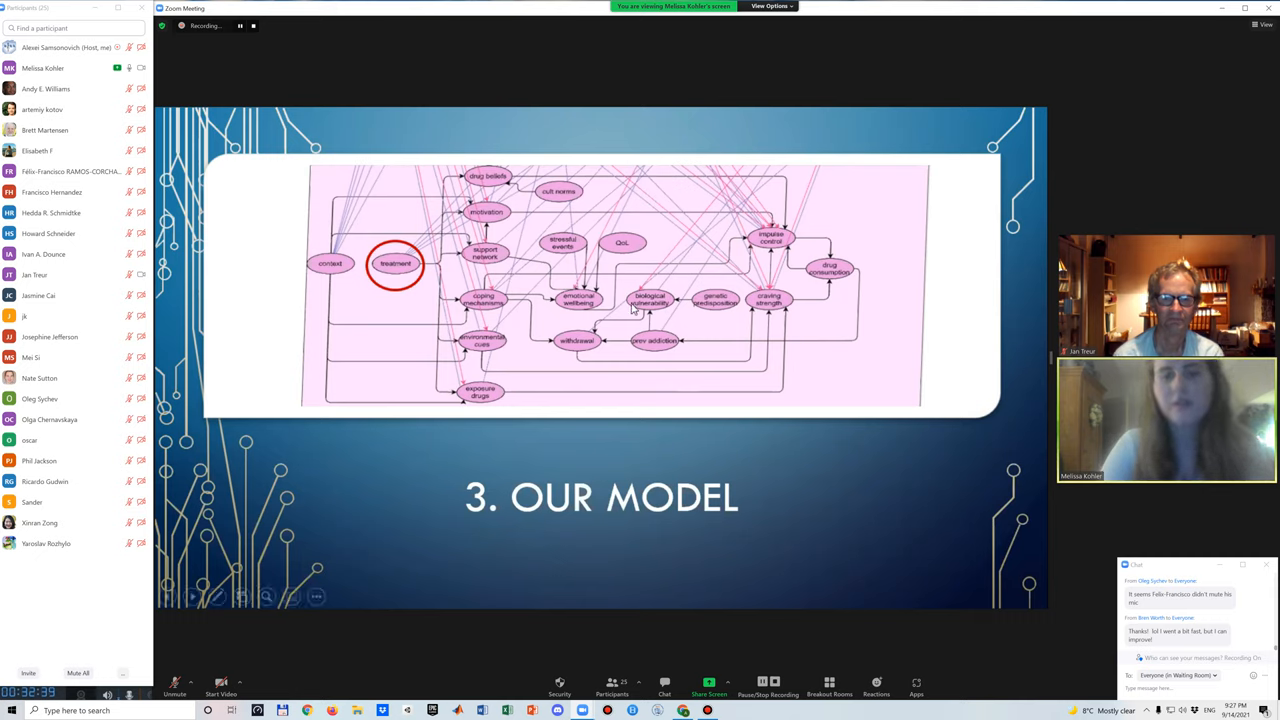
mouse_move(500, 213)
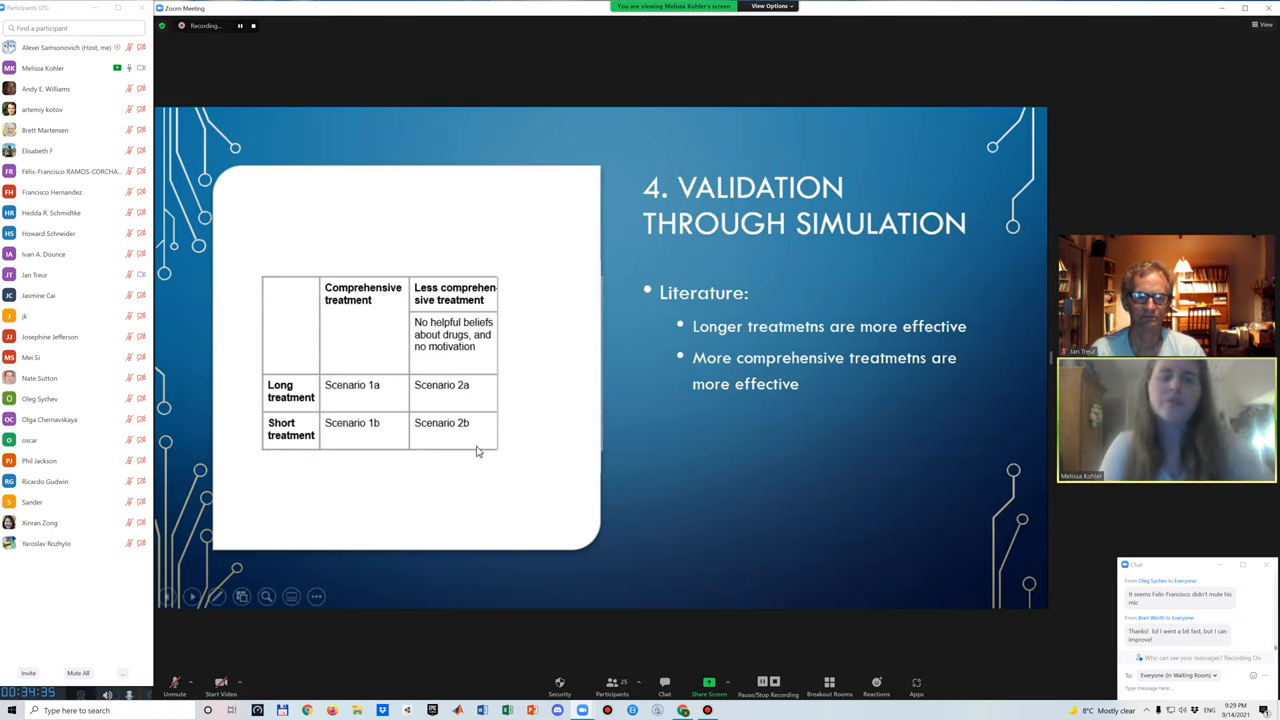
mouse_move(342, 327)
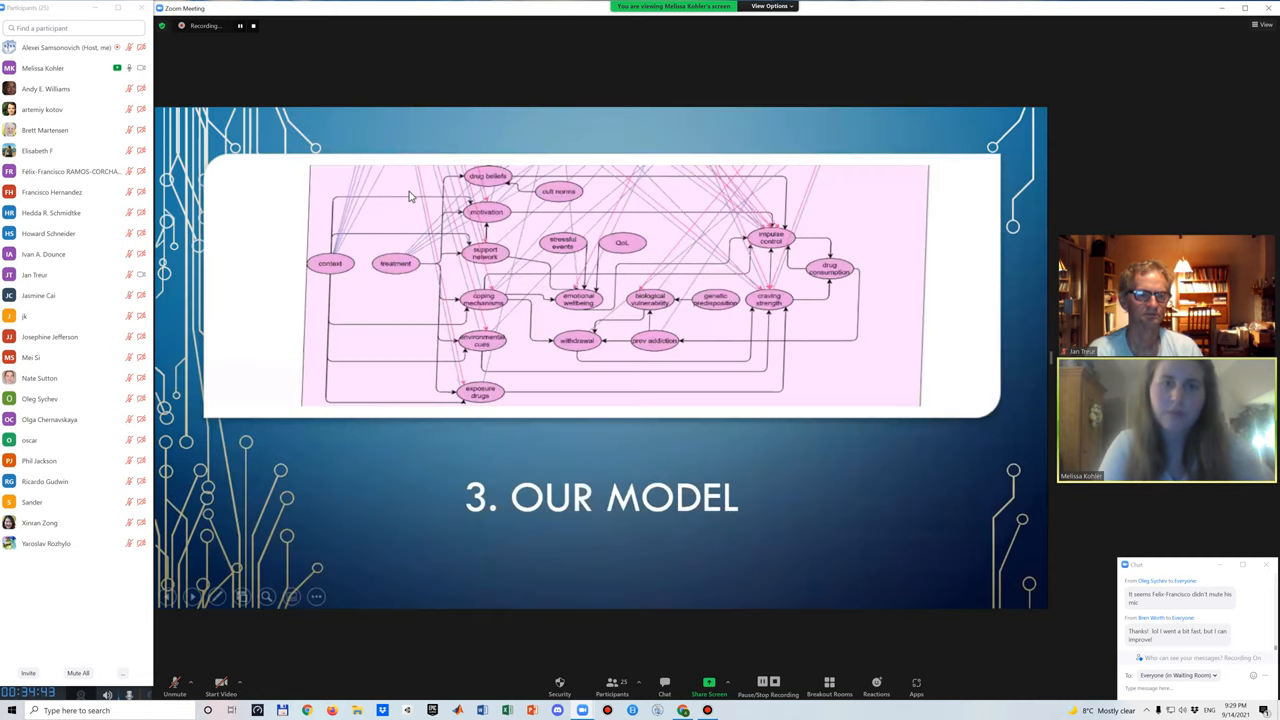
mouse_move(468, 190)
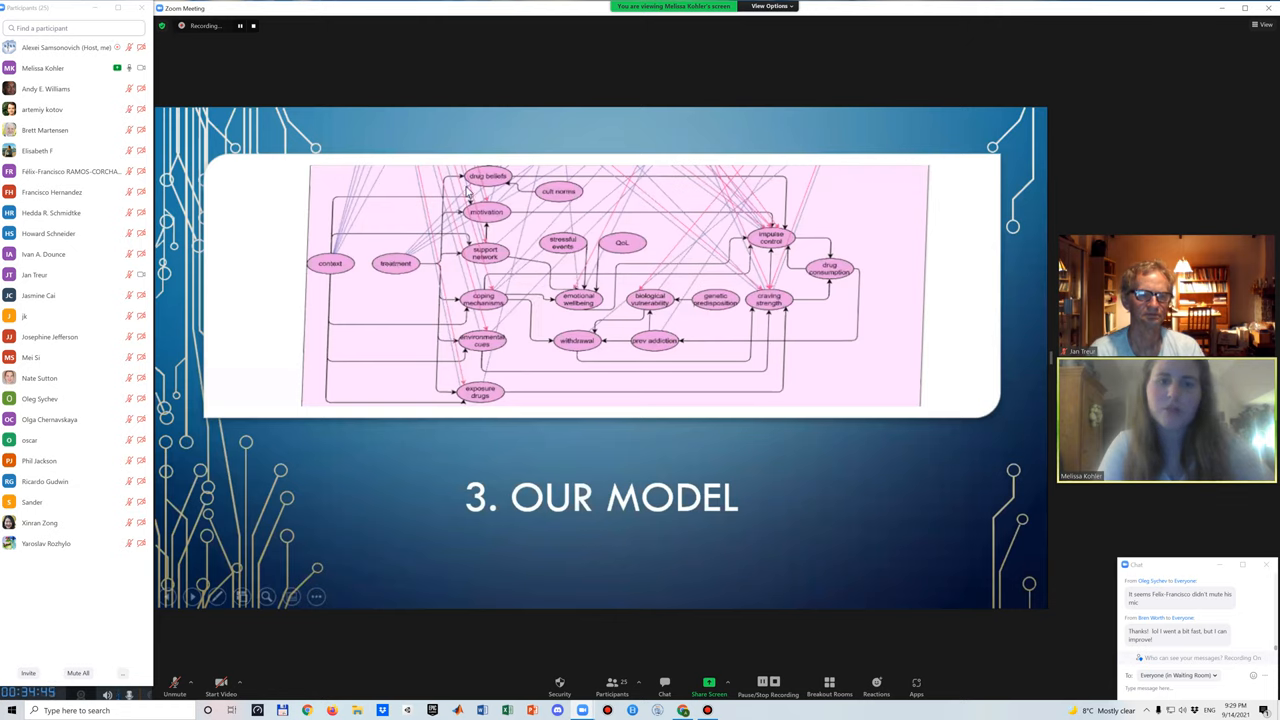
mouse_move(452, 340)
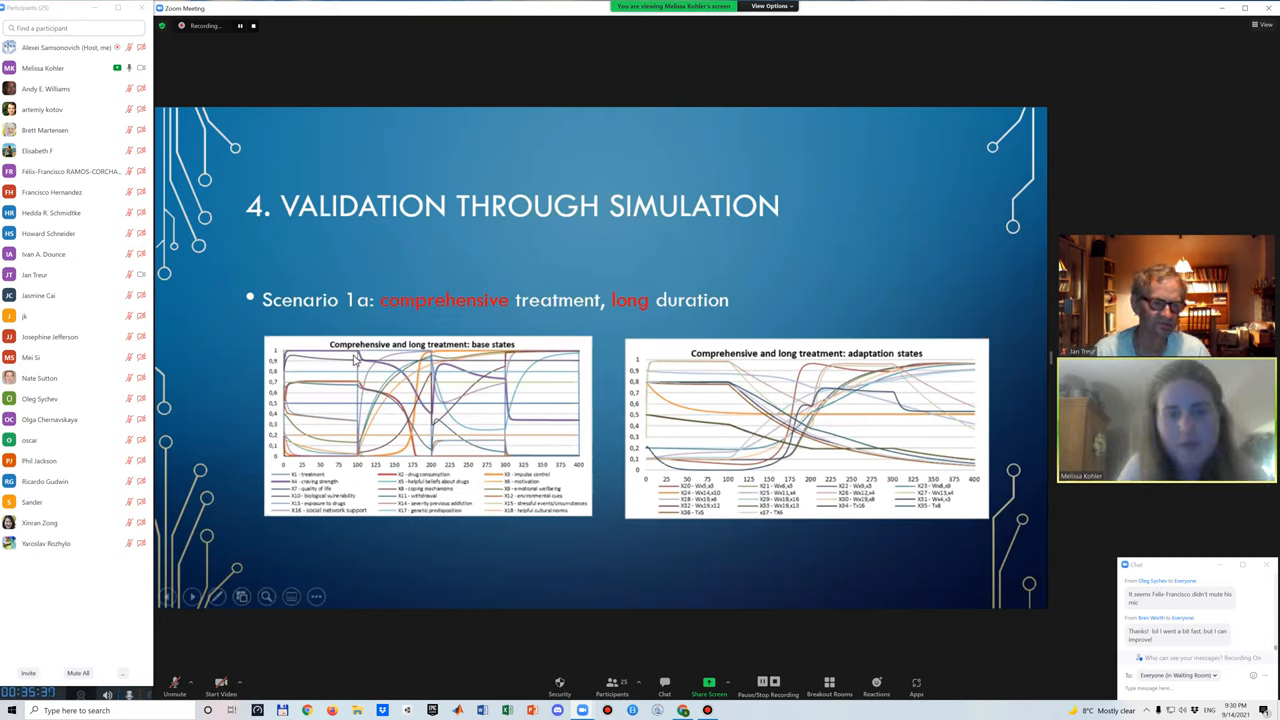
mouse_move(430, 460)
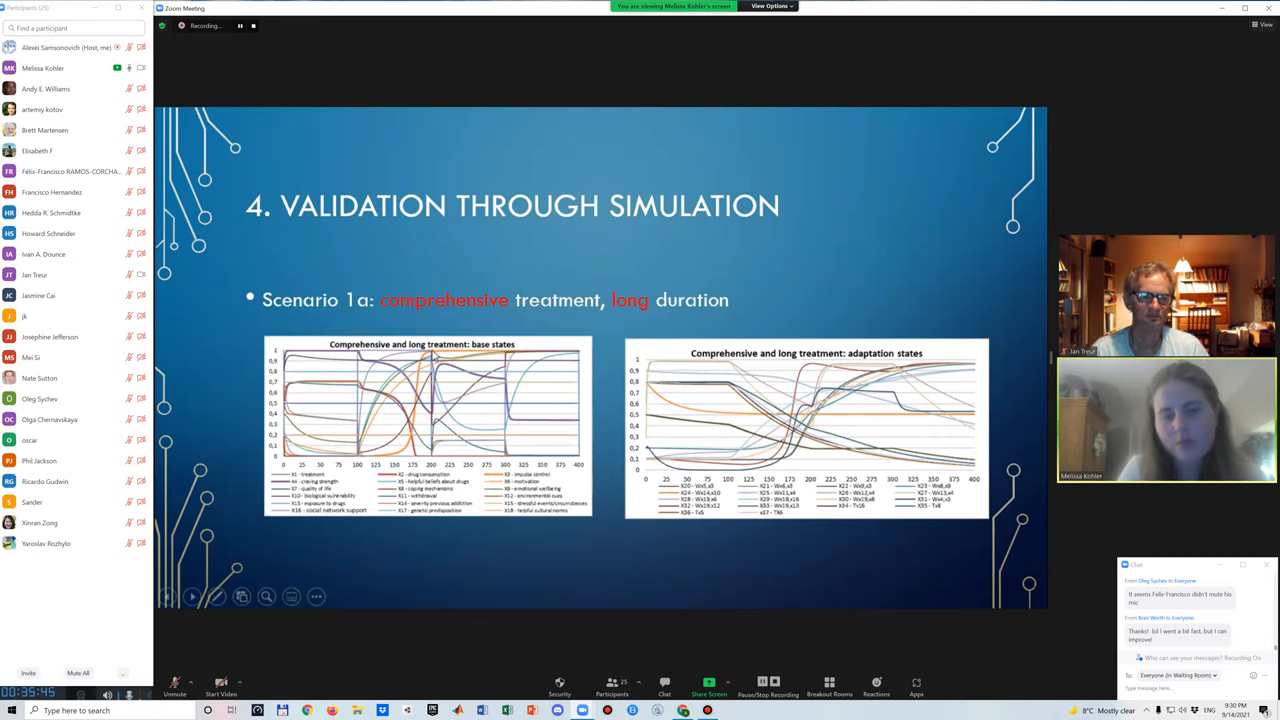
mouse_move(427, 413)
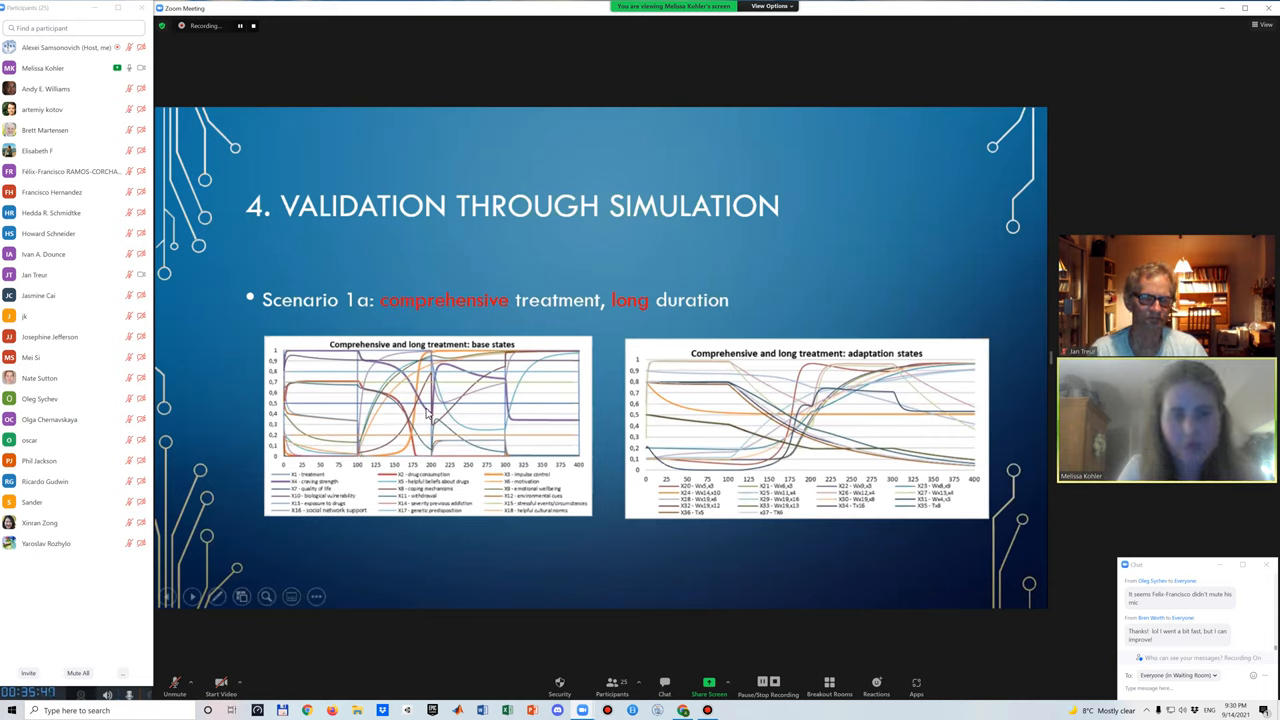
mouse_move(308, 406)
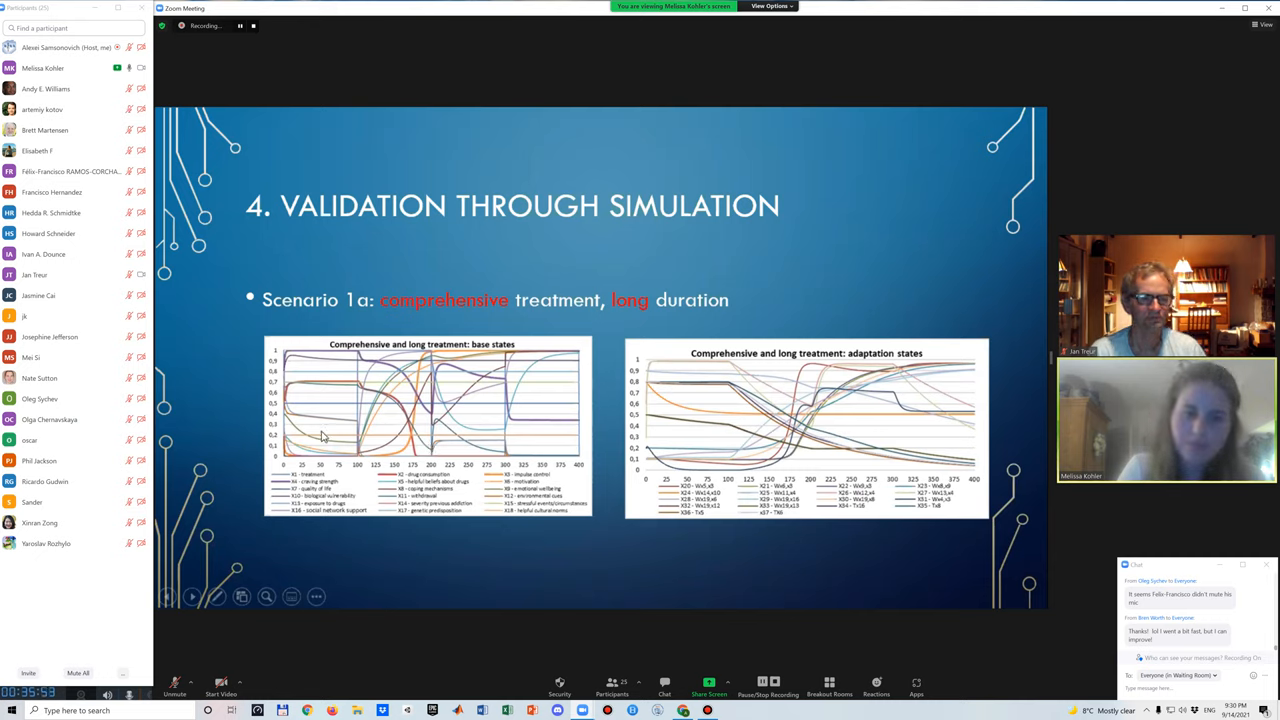
mouse_move(290, 360)
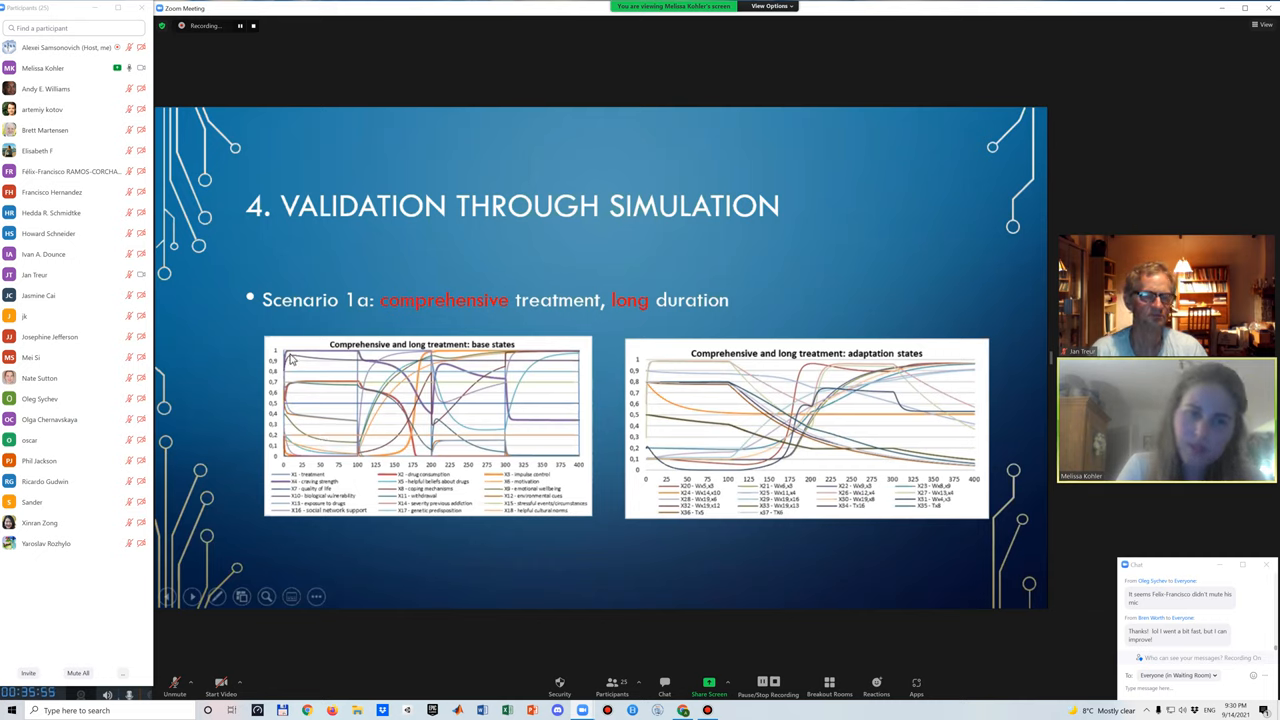
mouse_move(365, 362)
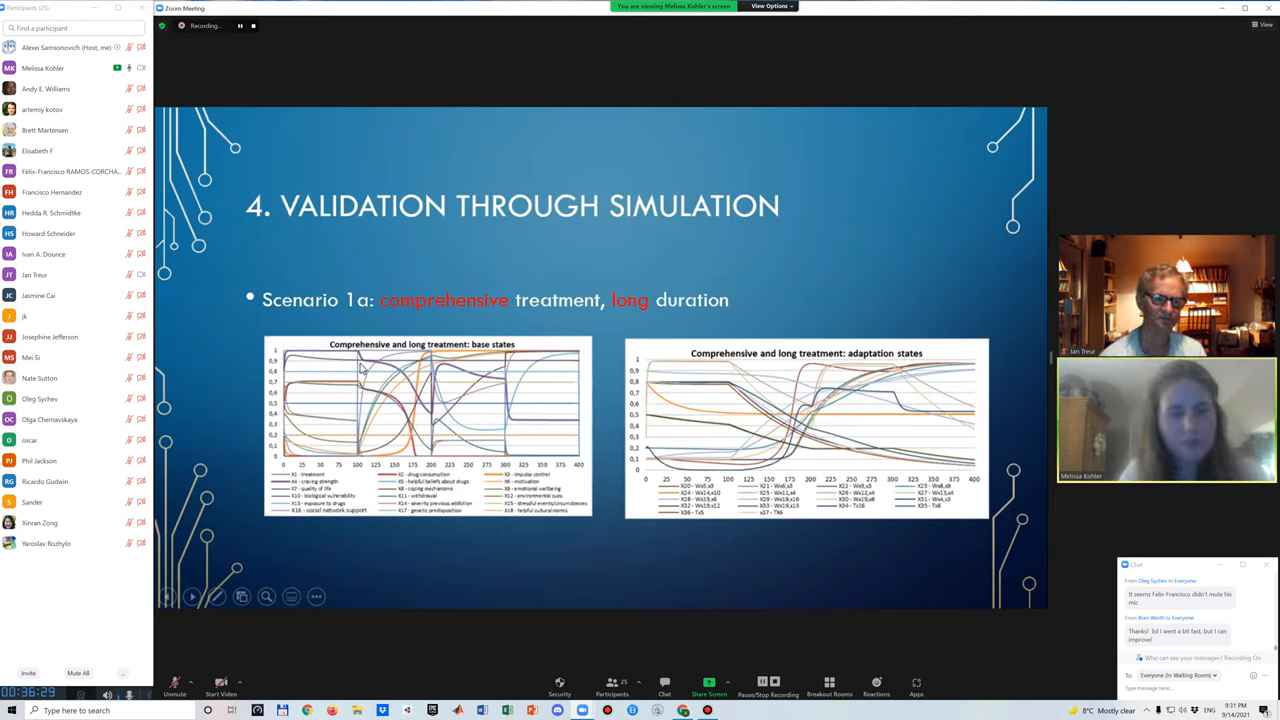
mouse_move(435, 368)
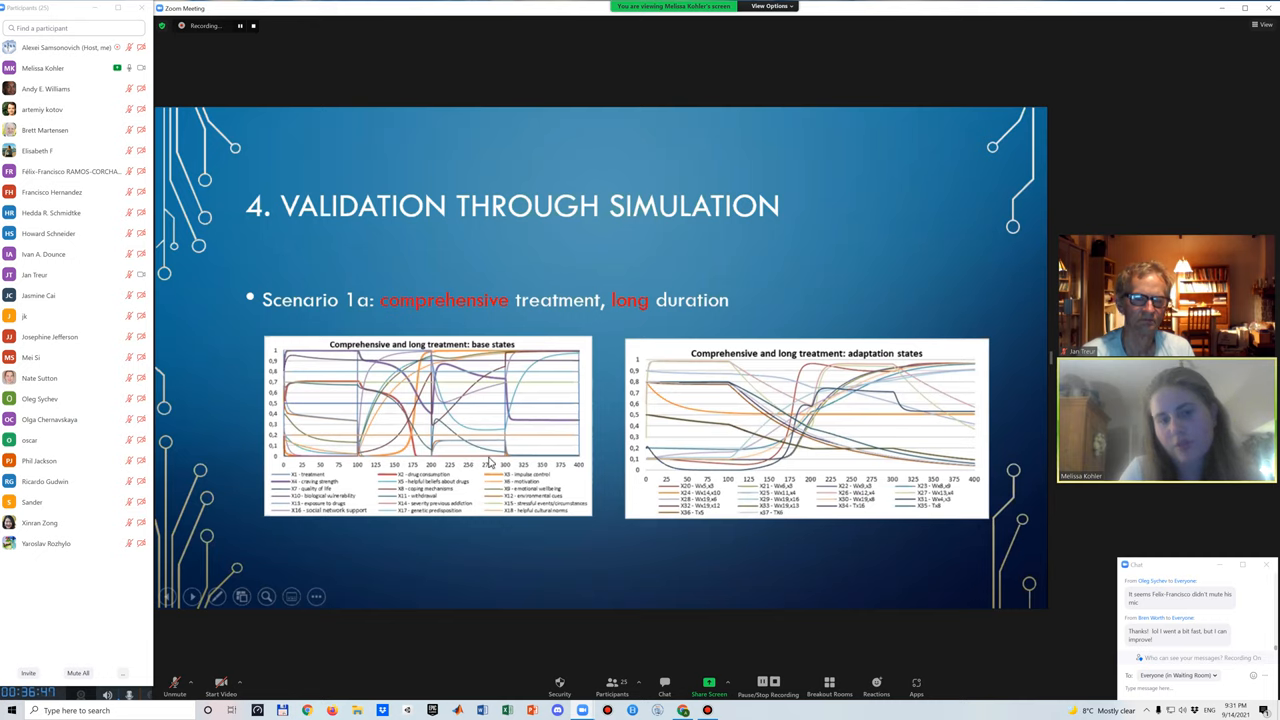
mouse_move(508, 463)
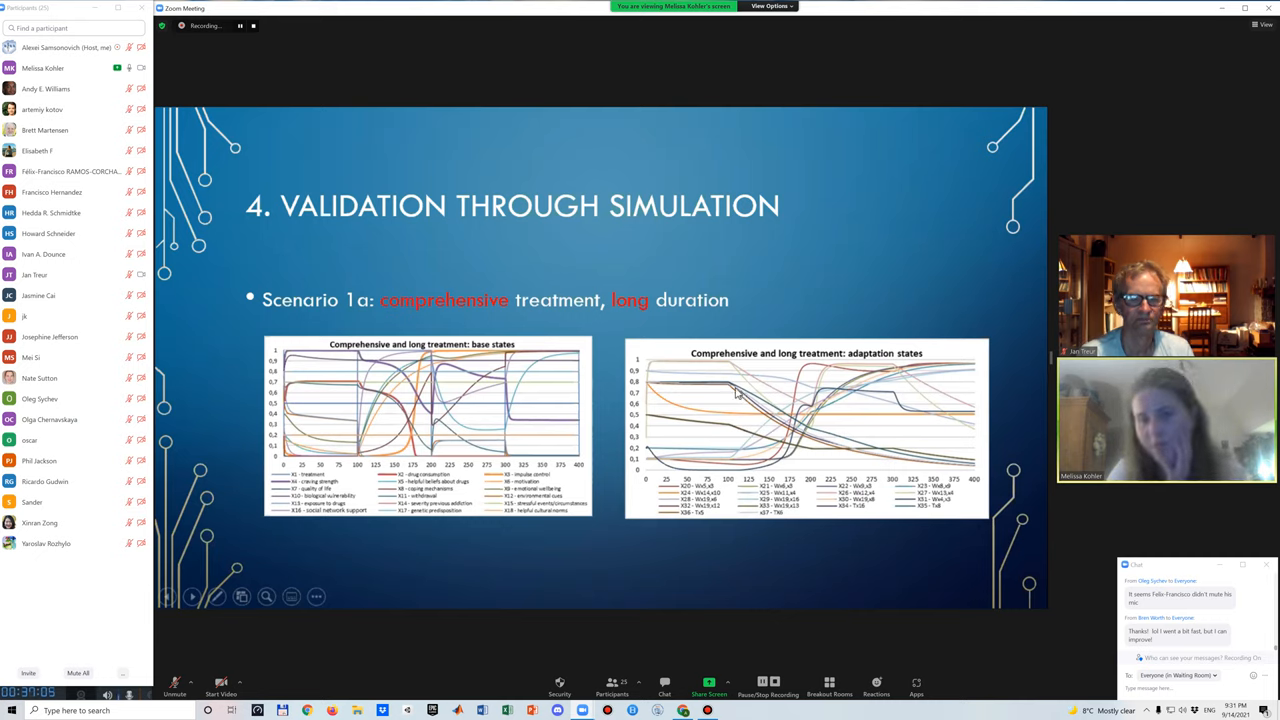
mouse_move(678, 393)
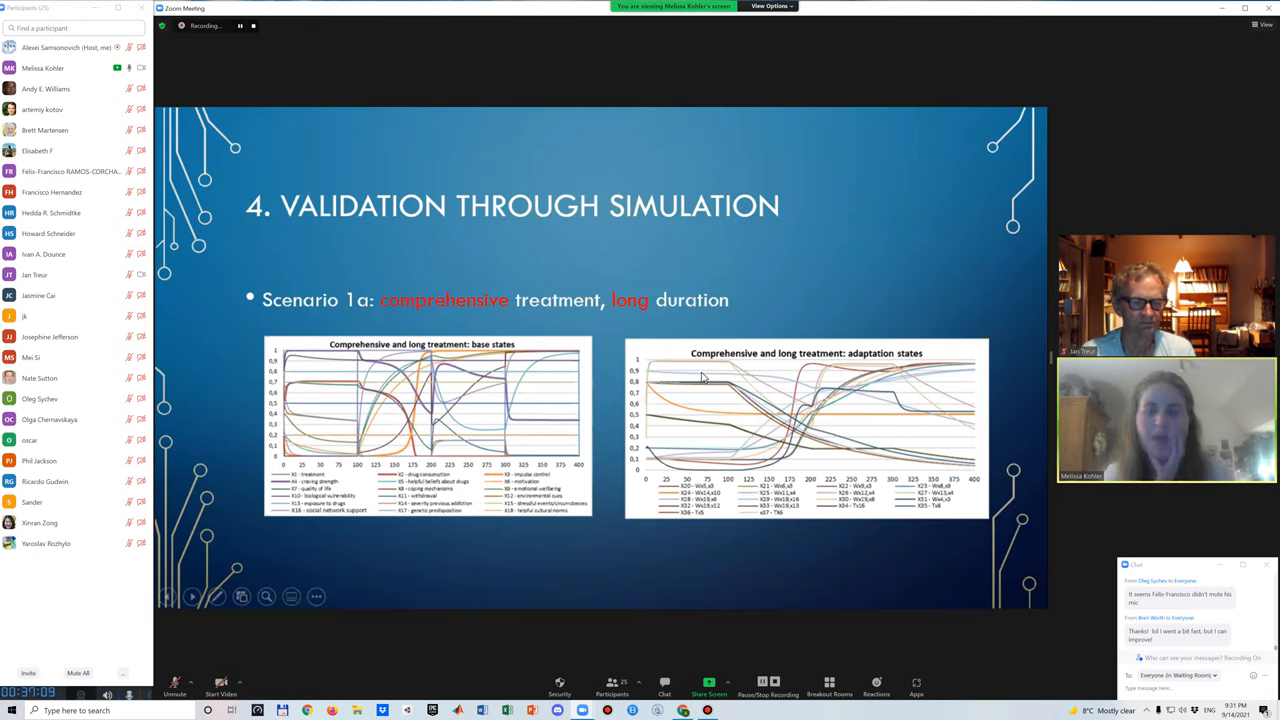
mouse_move(728, 393)
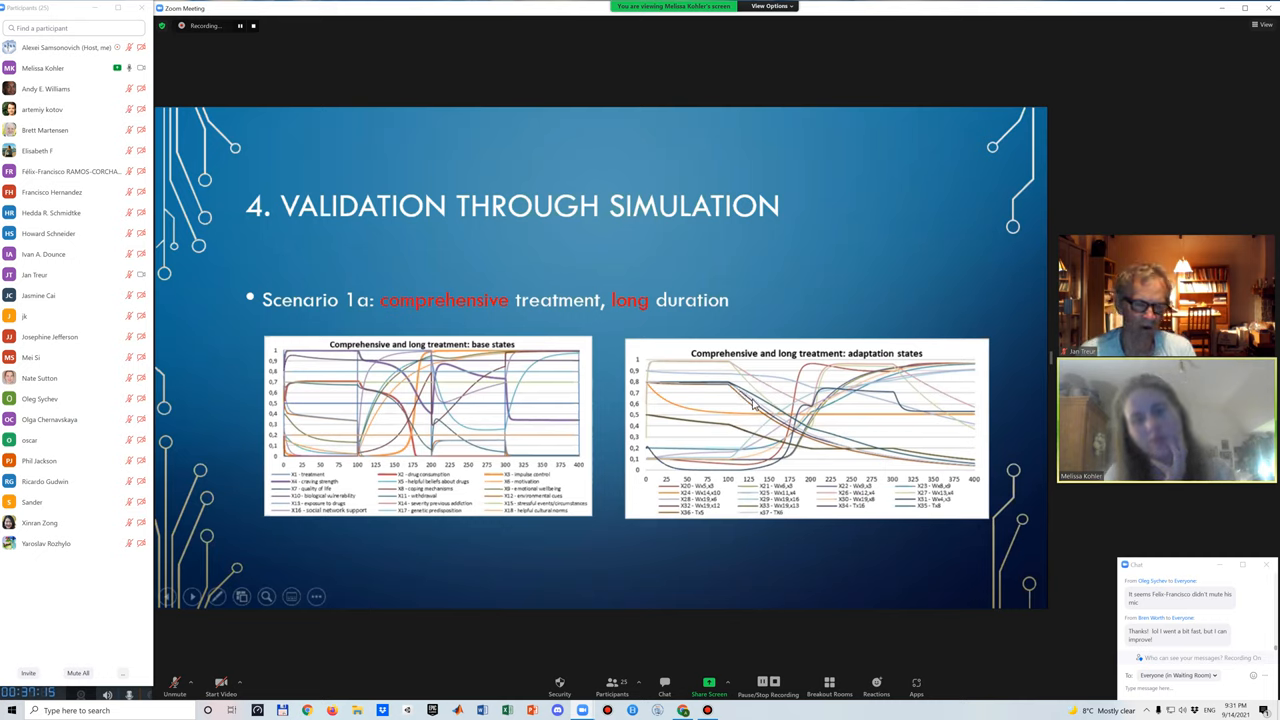
mouse_move(855, 447)
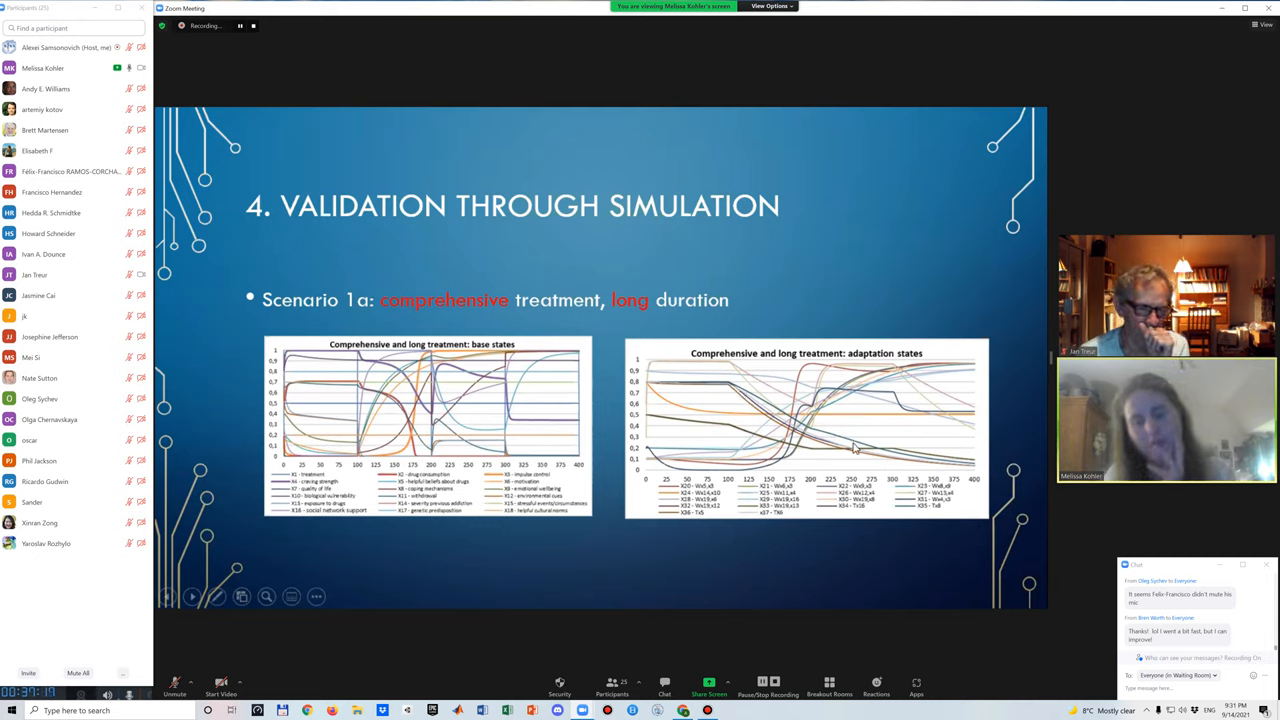
mouse_move(735, 463)
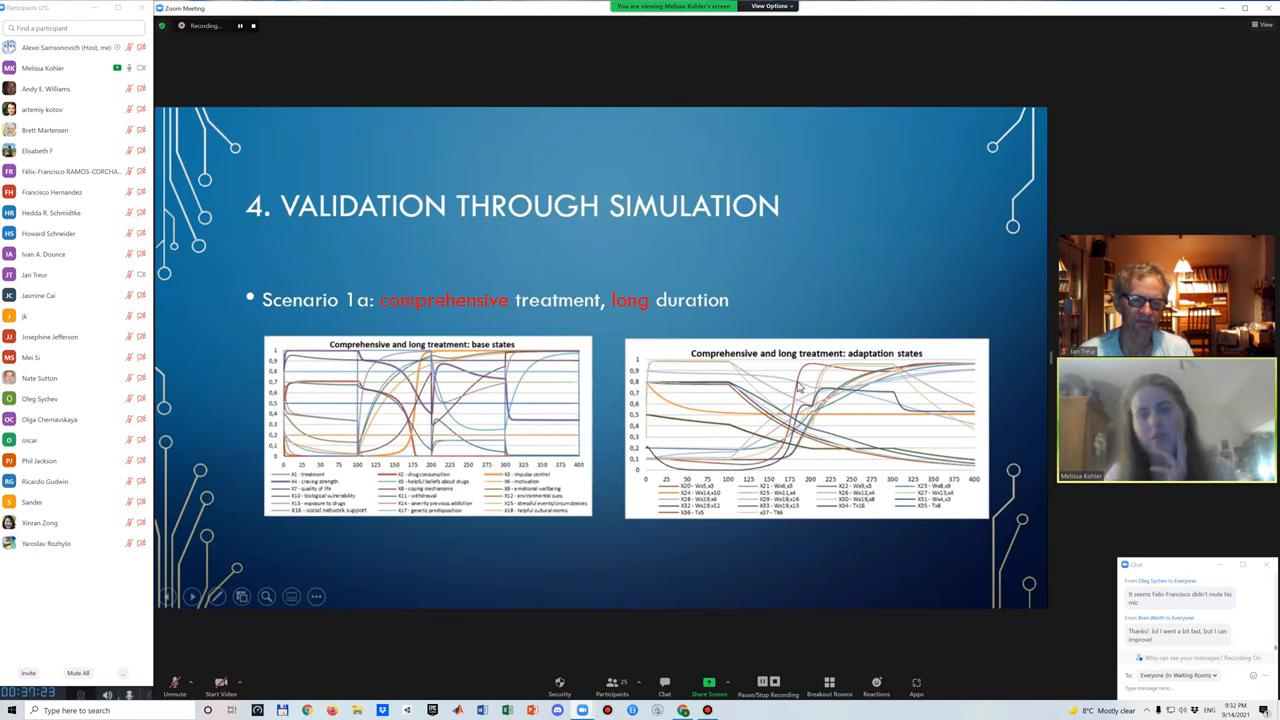
mouse_move(820, 370)
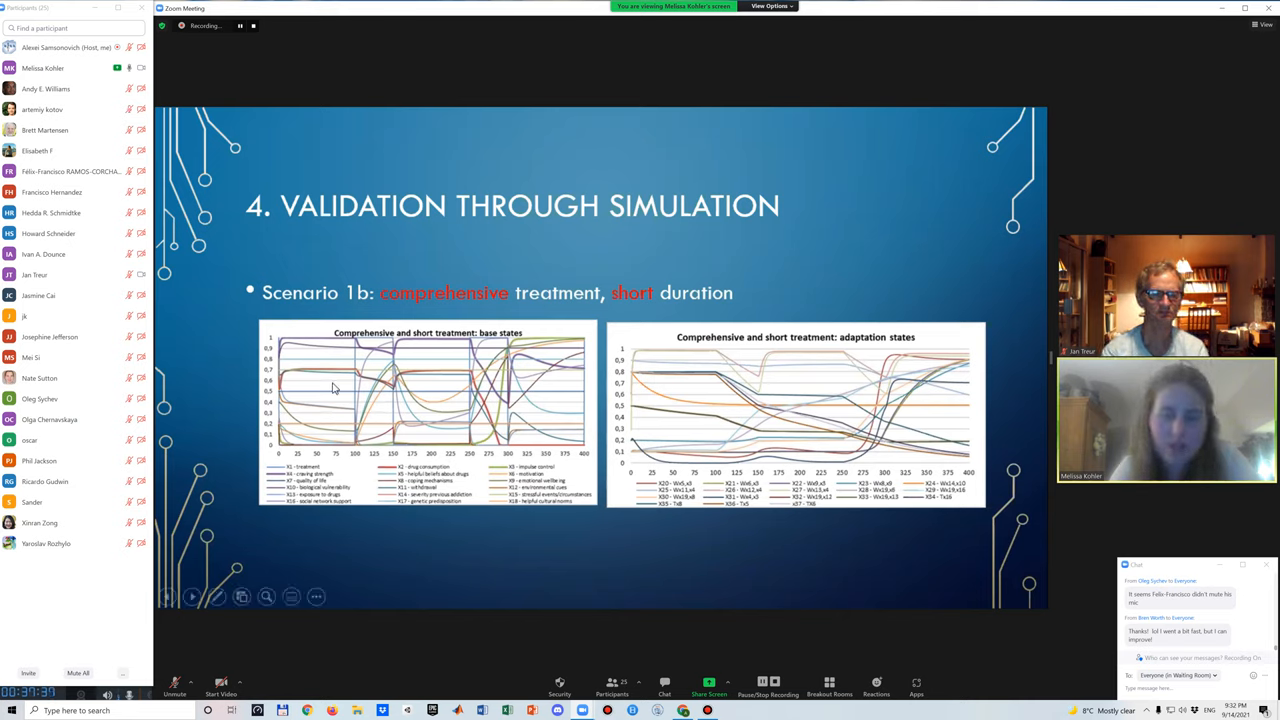
mouse_move(377, 387)
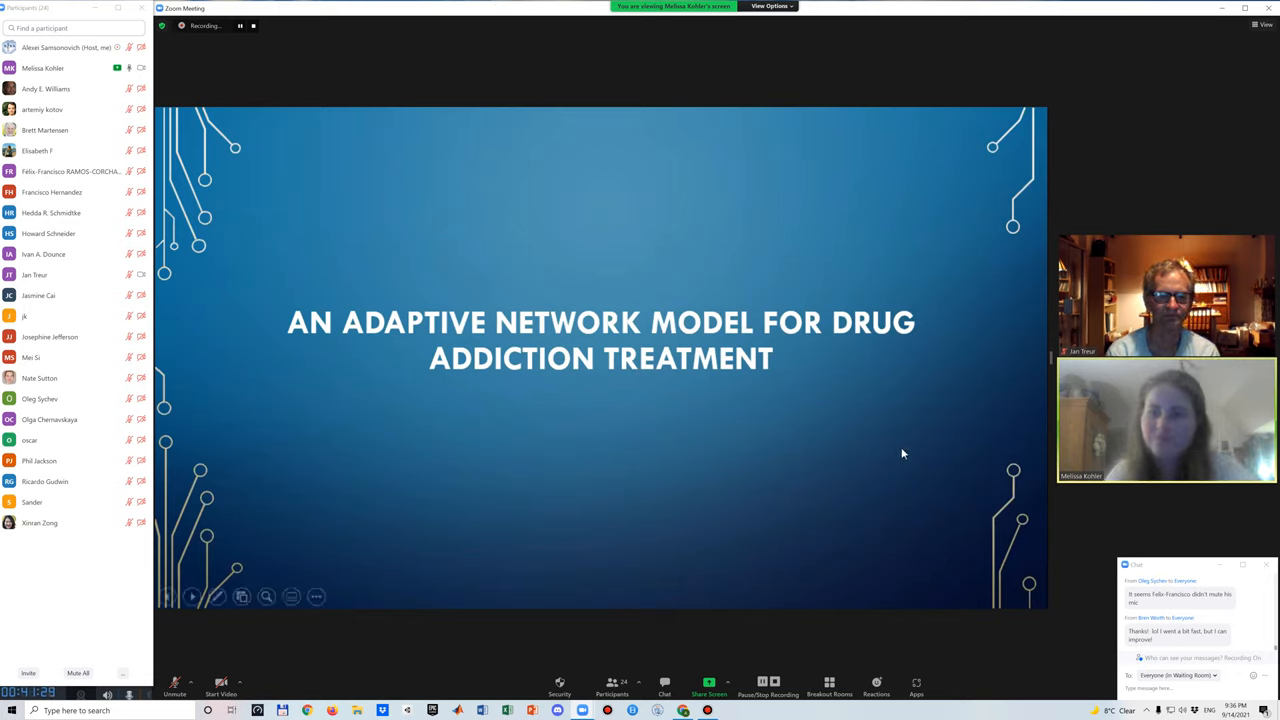
mouse_move(1025, 255)
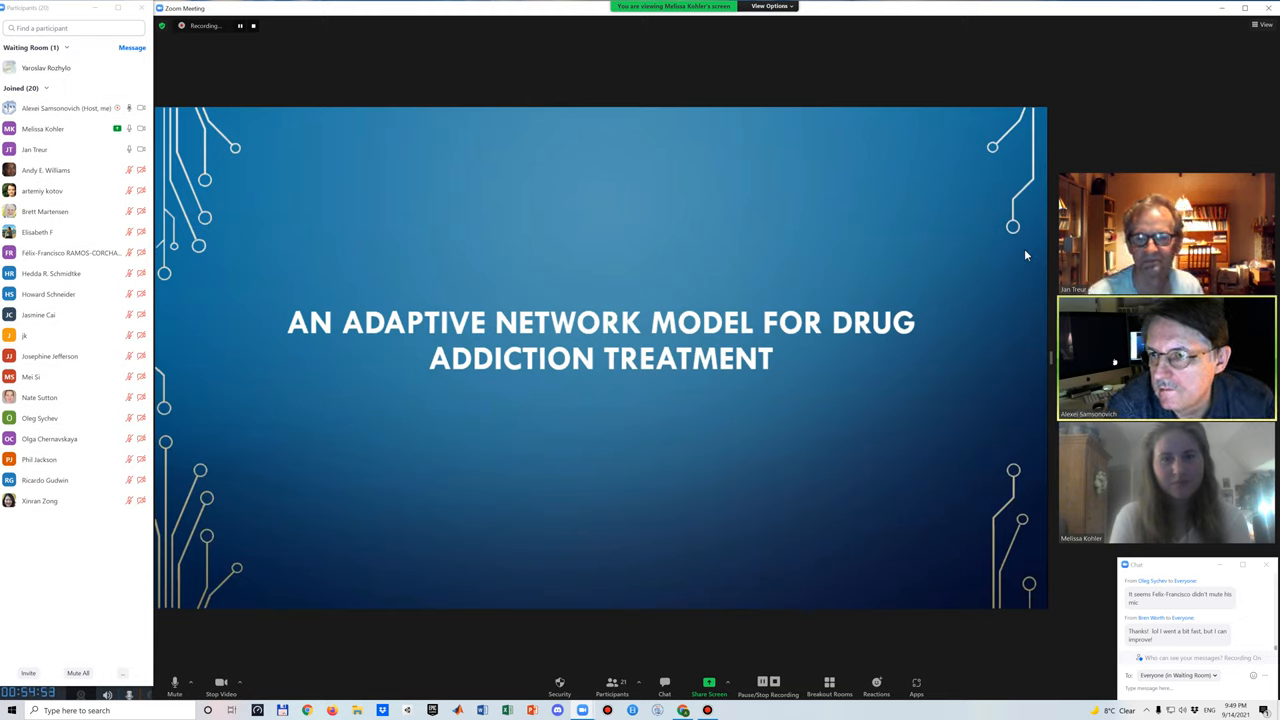
mouse_move(46, 67)
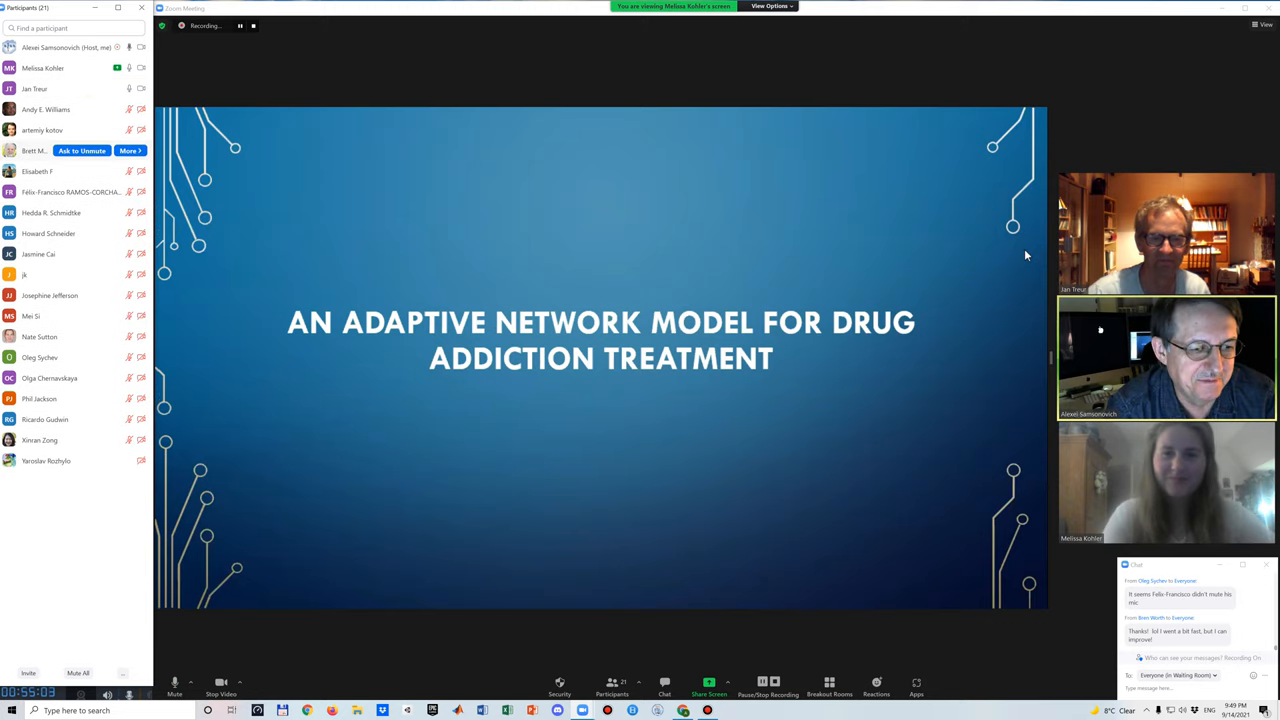
mouse_move(924, 170)
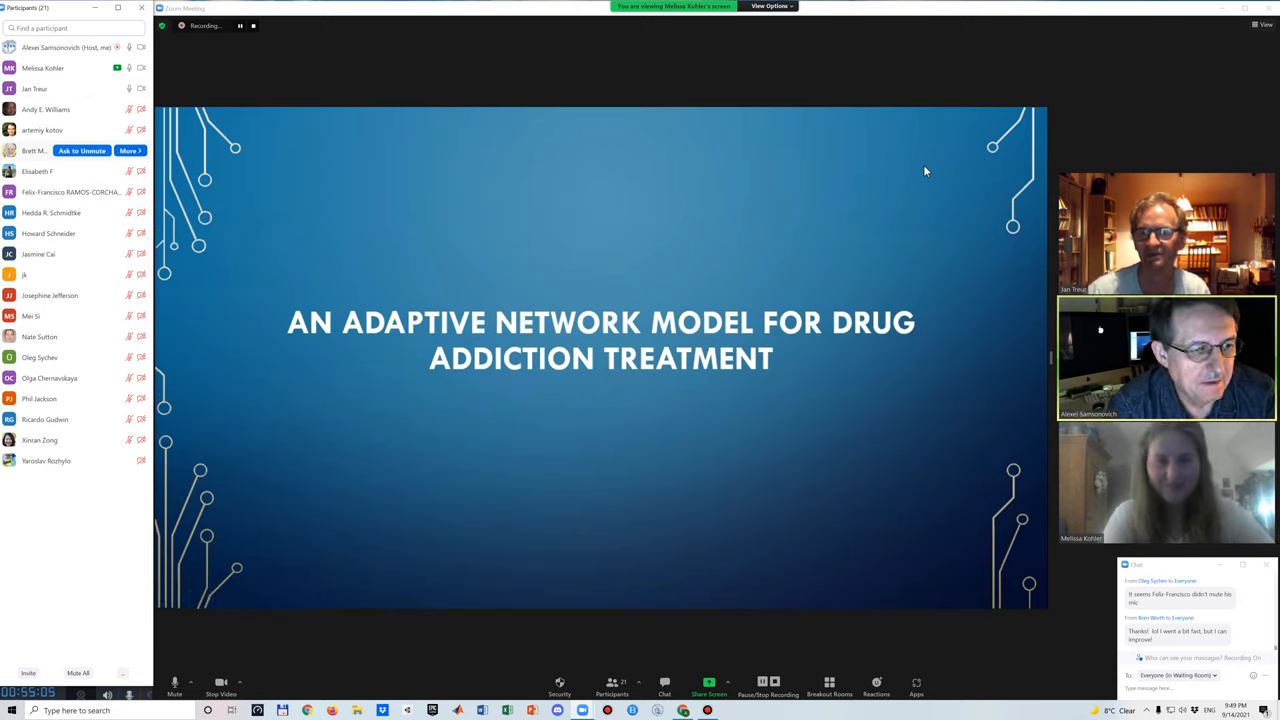